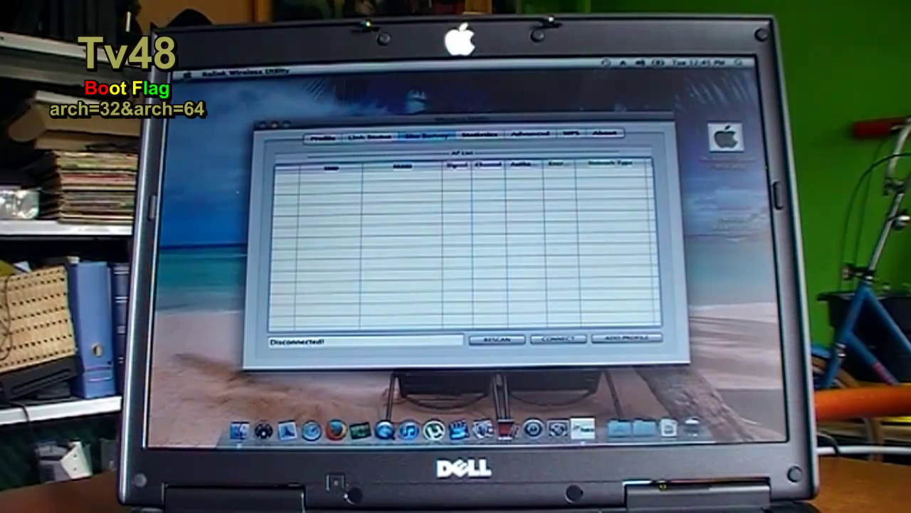
Rescan for nearby wireless networks in Ralink, then choose Restart from the Apple menu.
{"action": "left_click", "coordinate": [496, 338]}
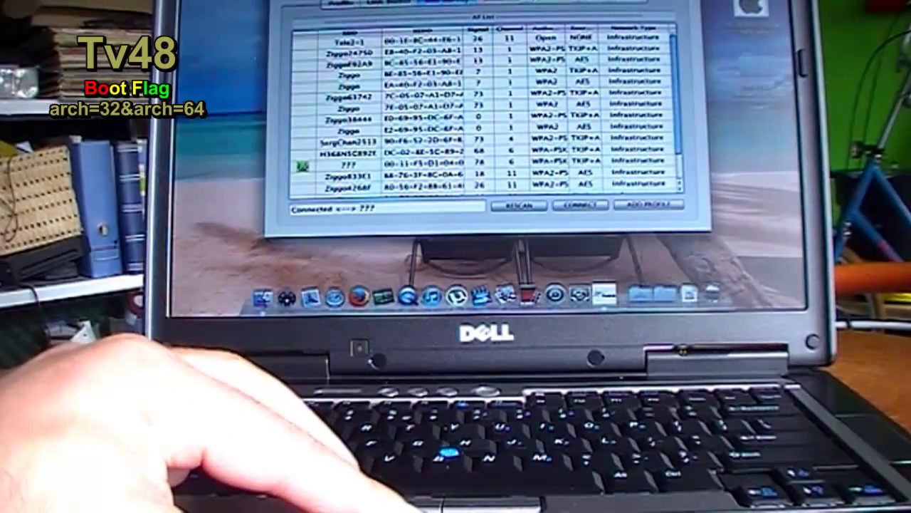
{"action": "left_click", "coordinate": [213, 7]}
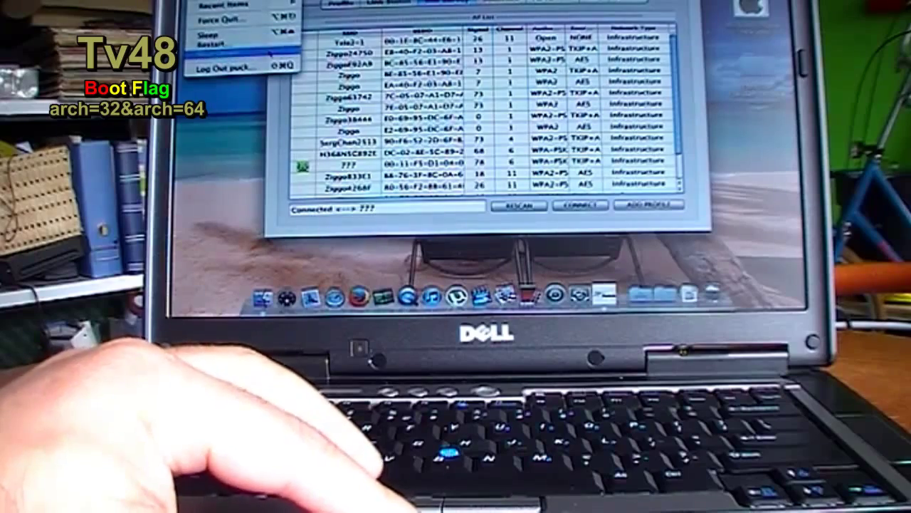
{"action": "left_click", "coordinate": [214, 44]}
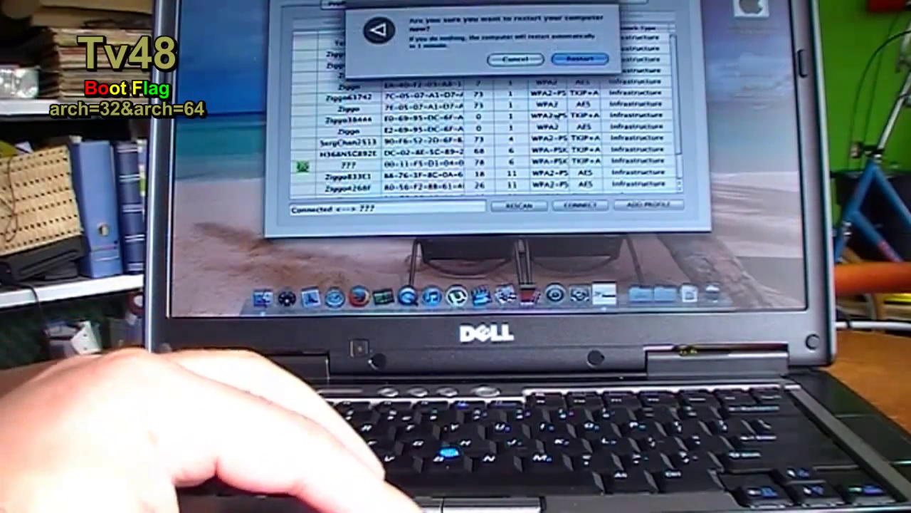